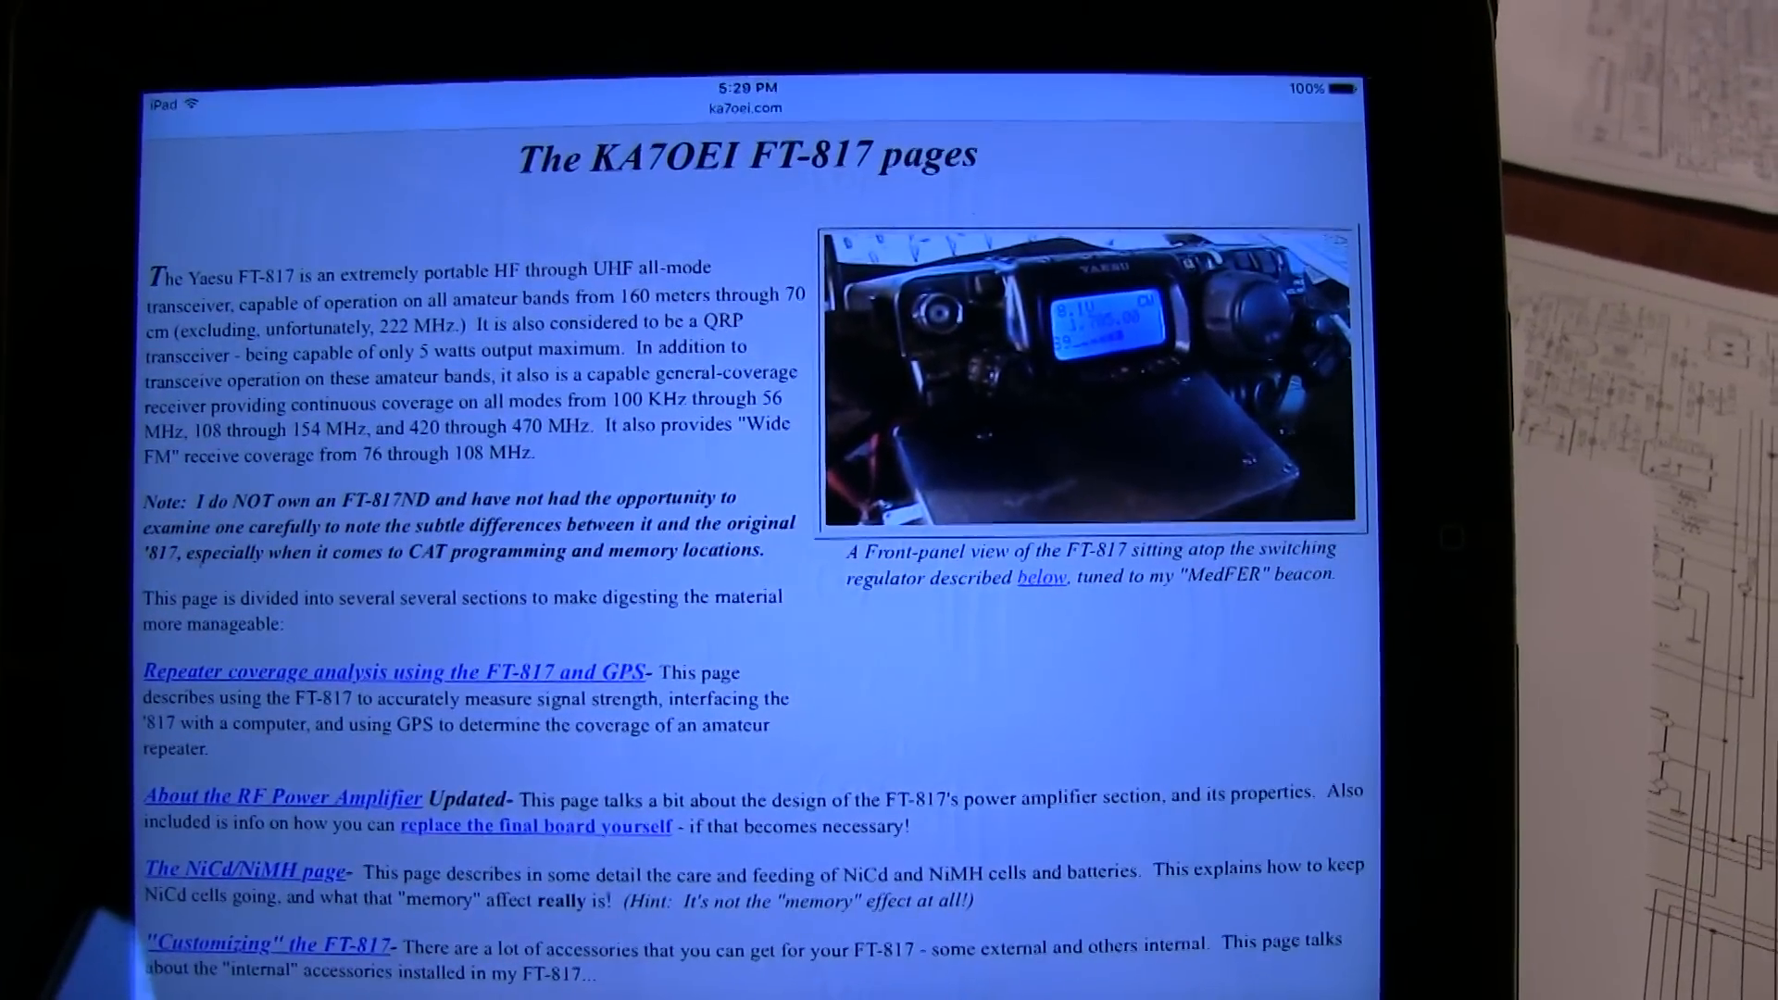
scroll("down", 3)
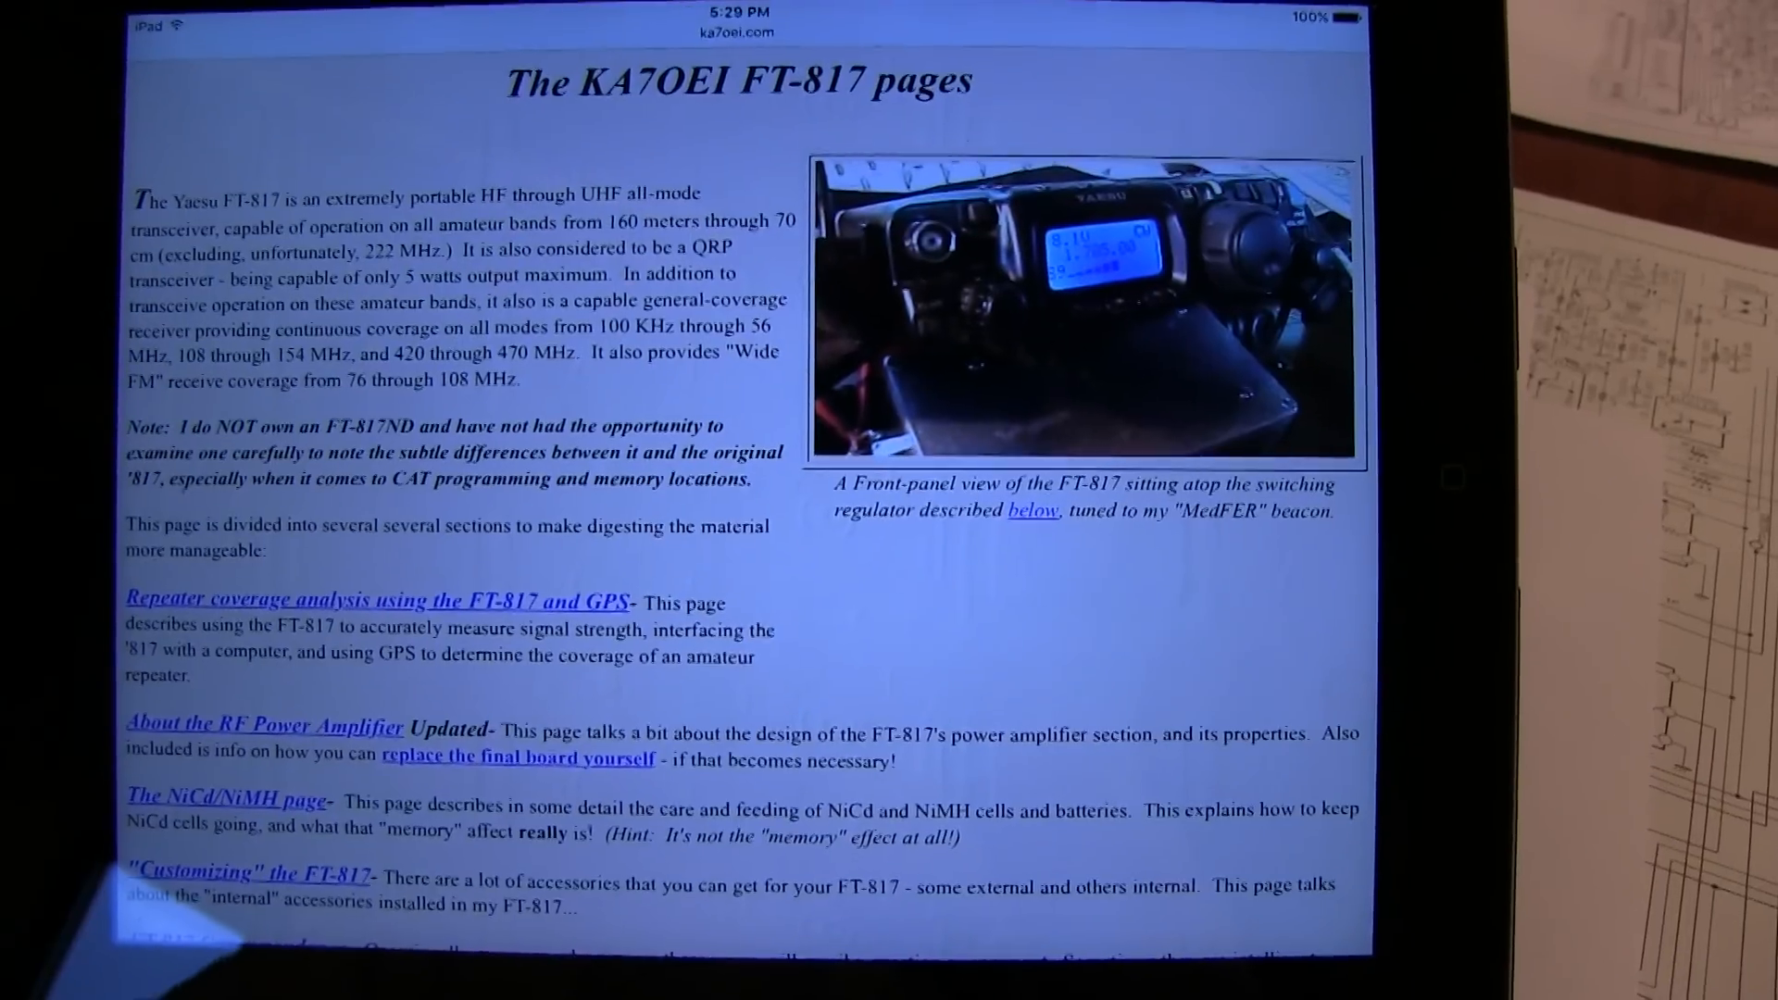
scroll("down", 3)
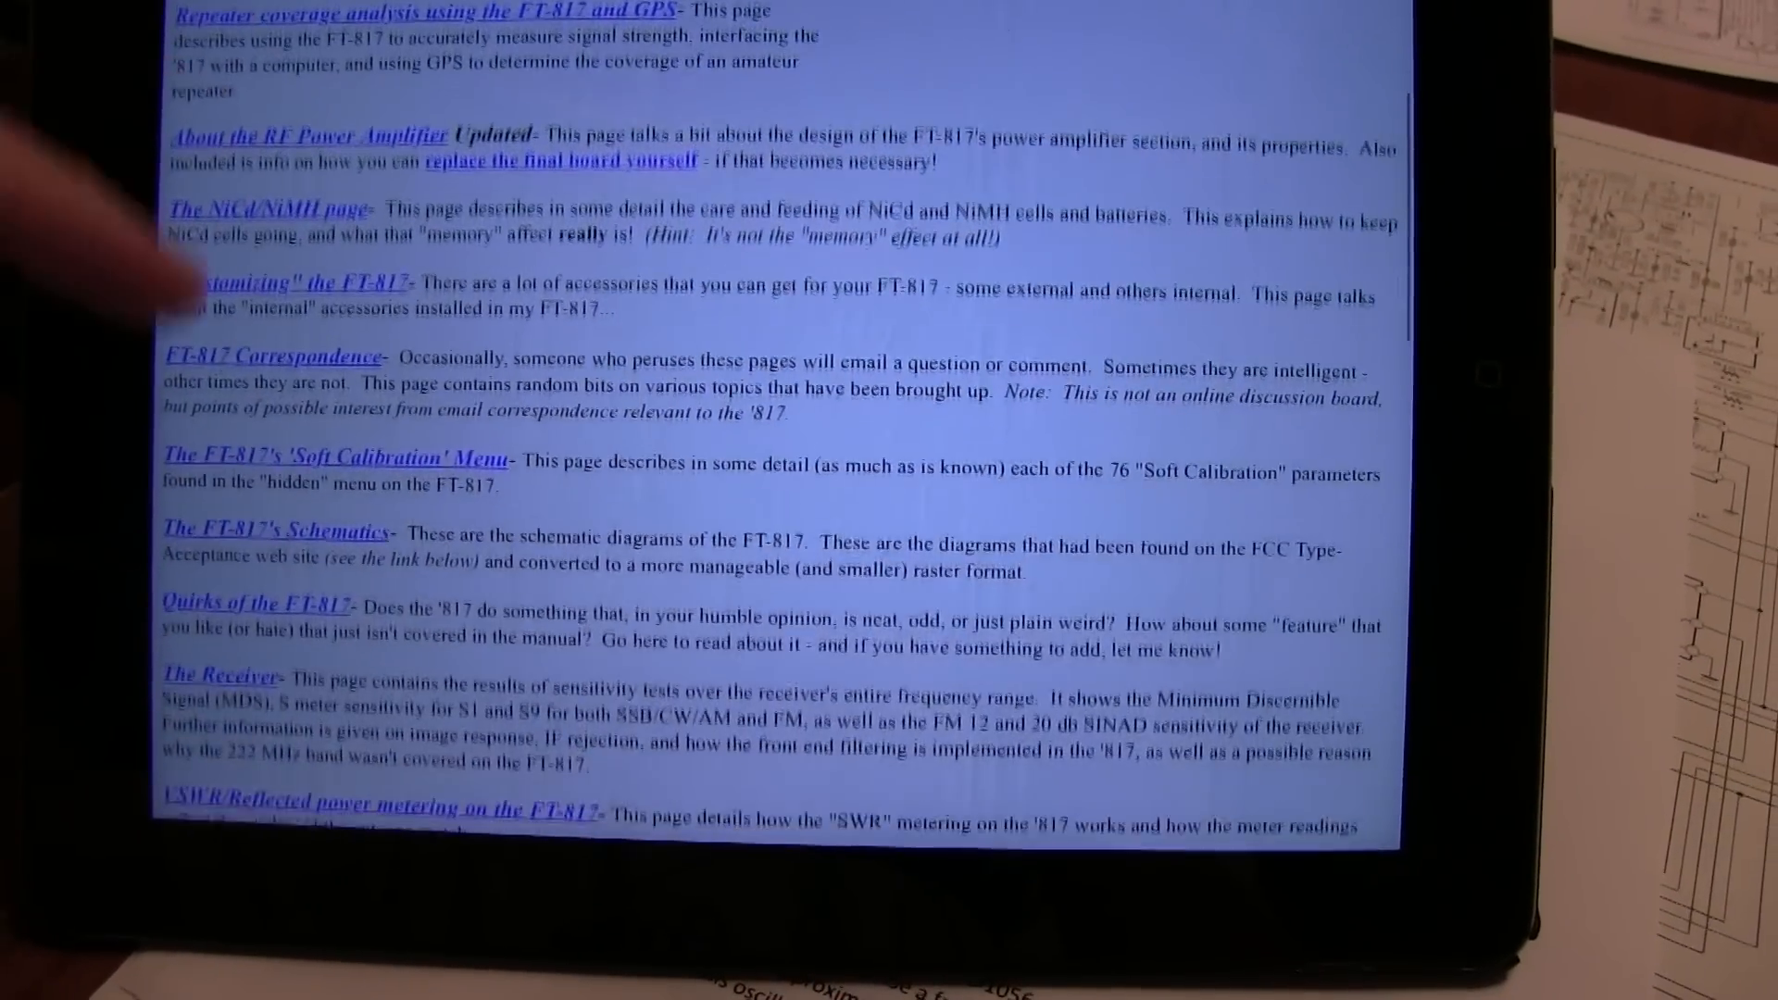
scroll("down", 3)
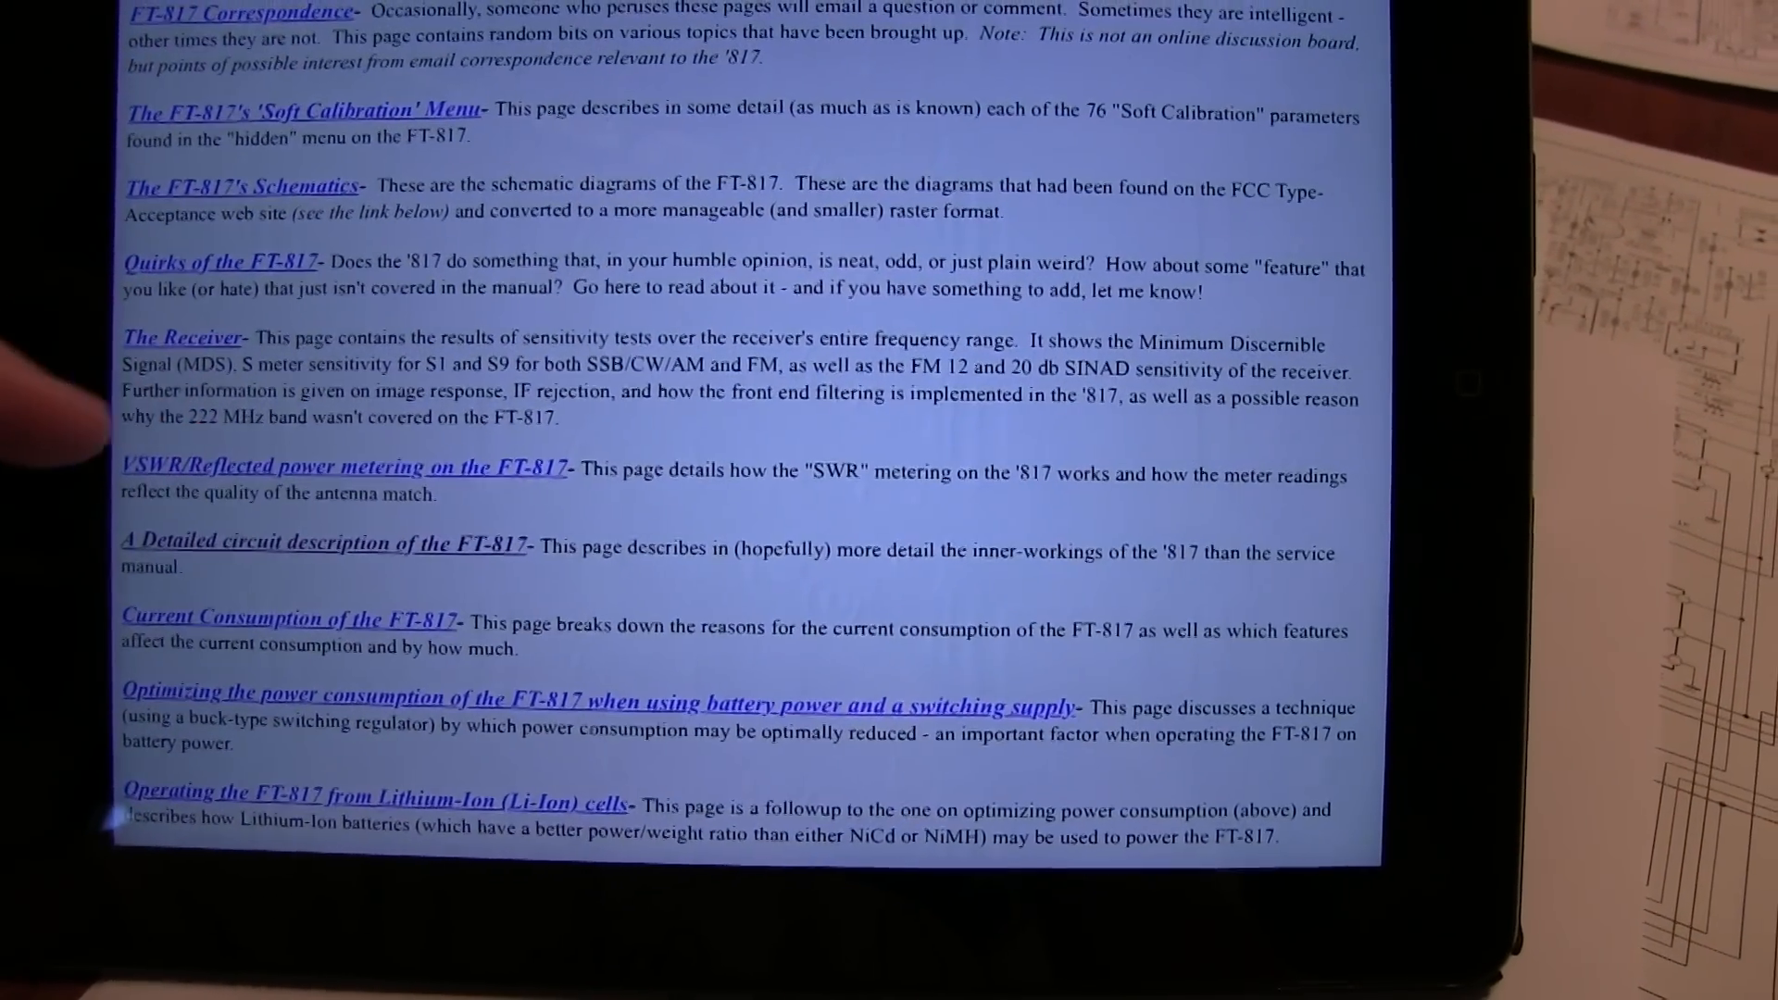
scroll("down", 3)
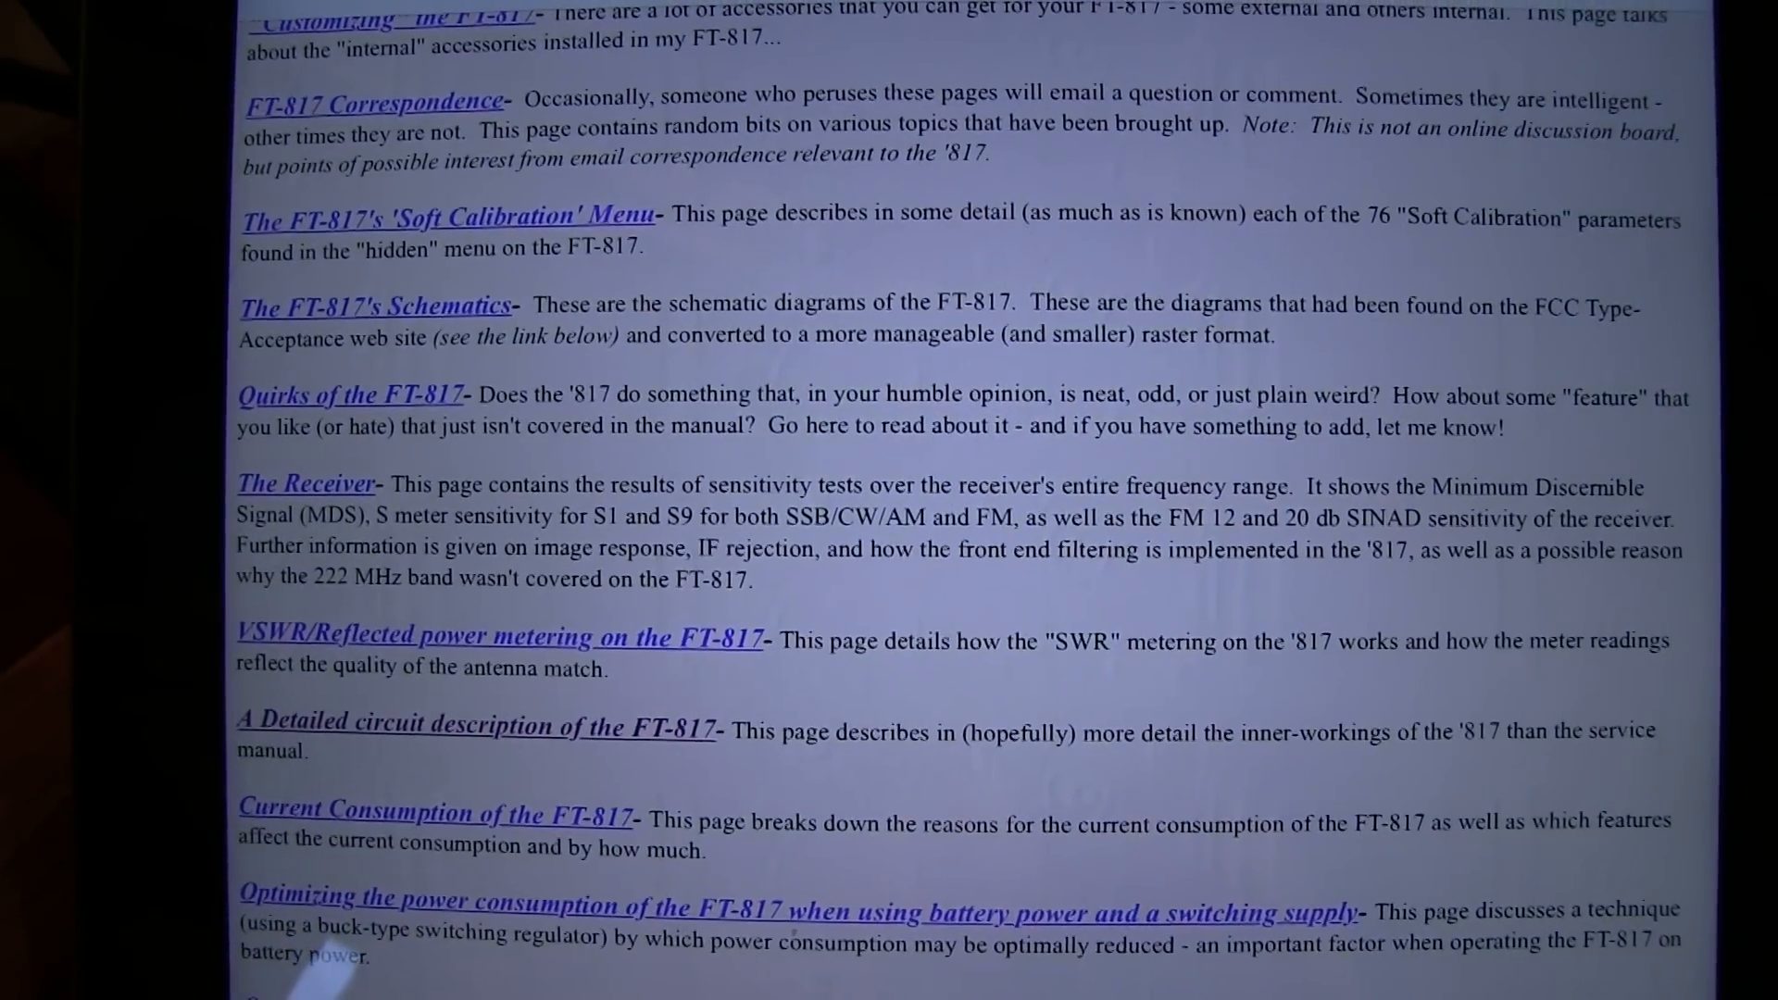
scroll("down", 3)
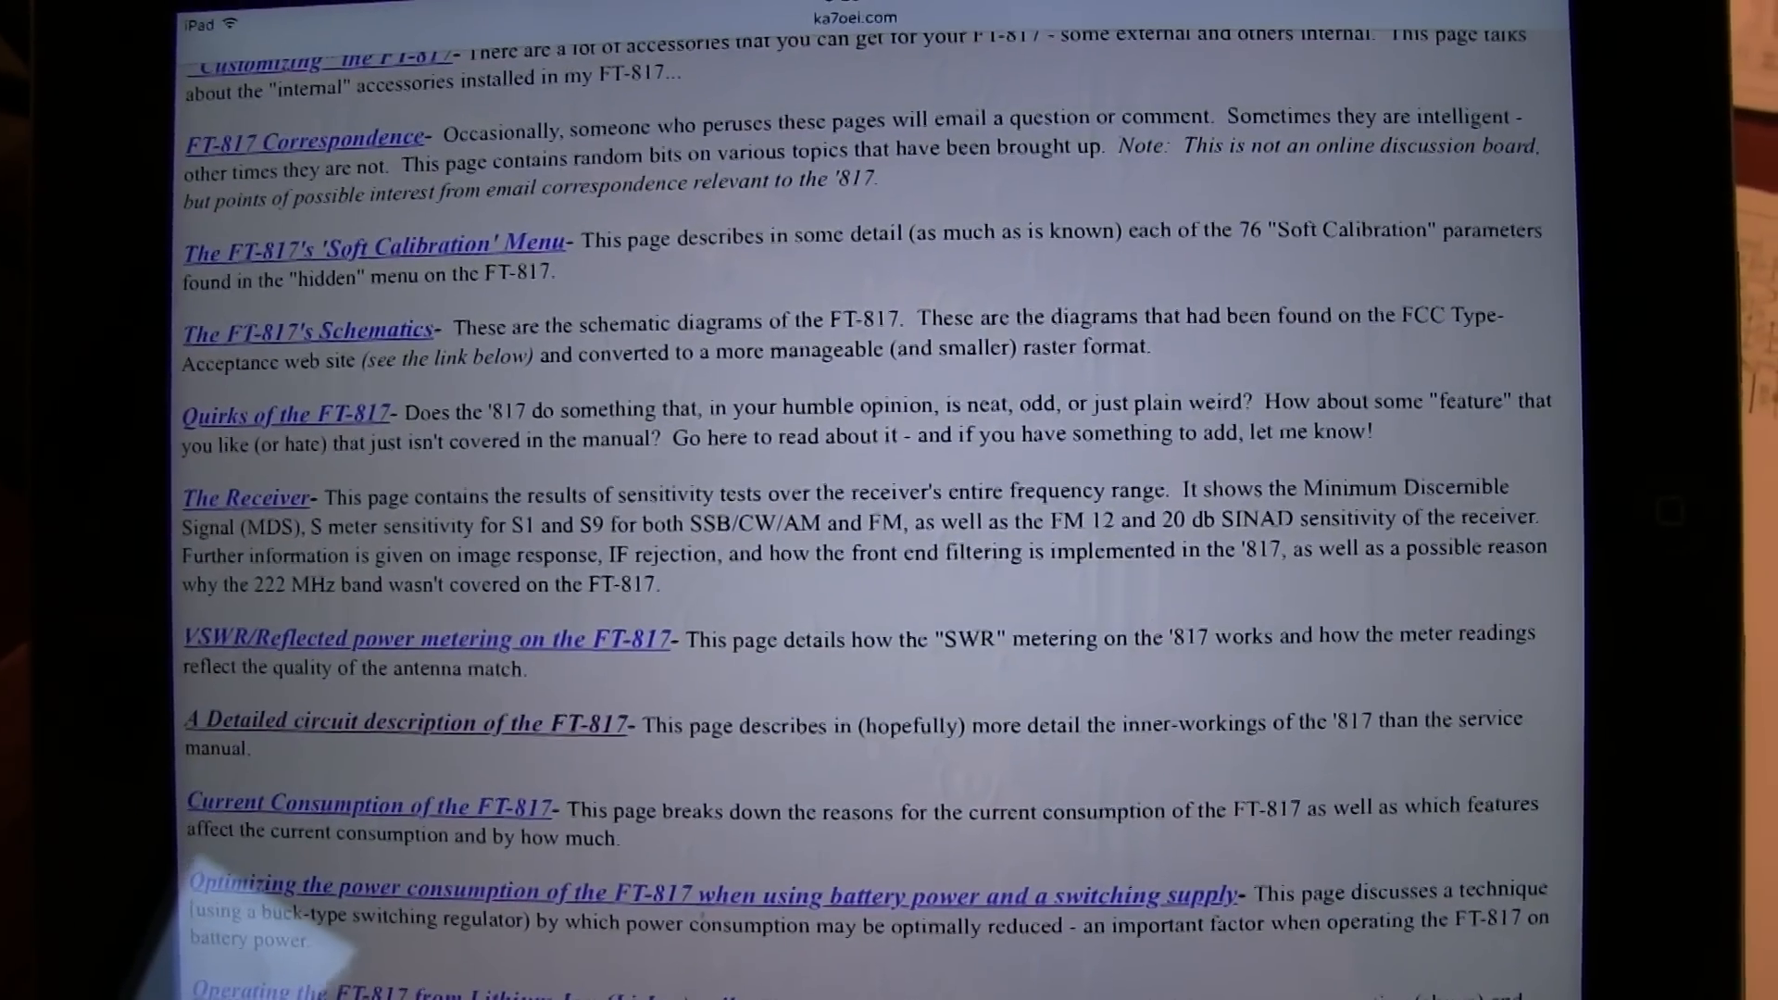
scroll("down", 3)
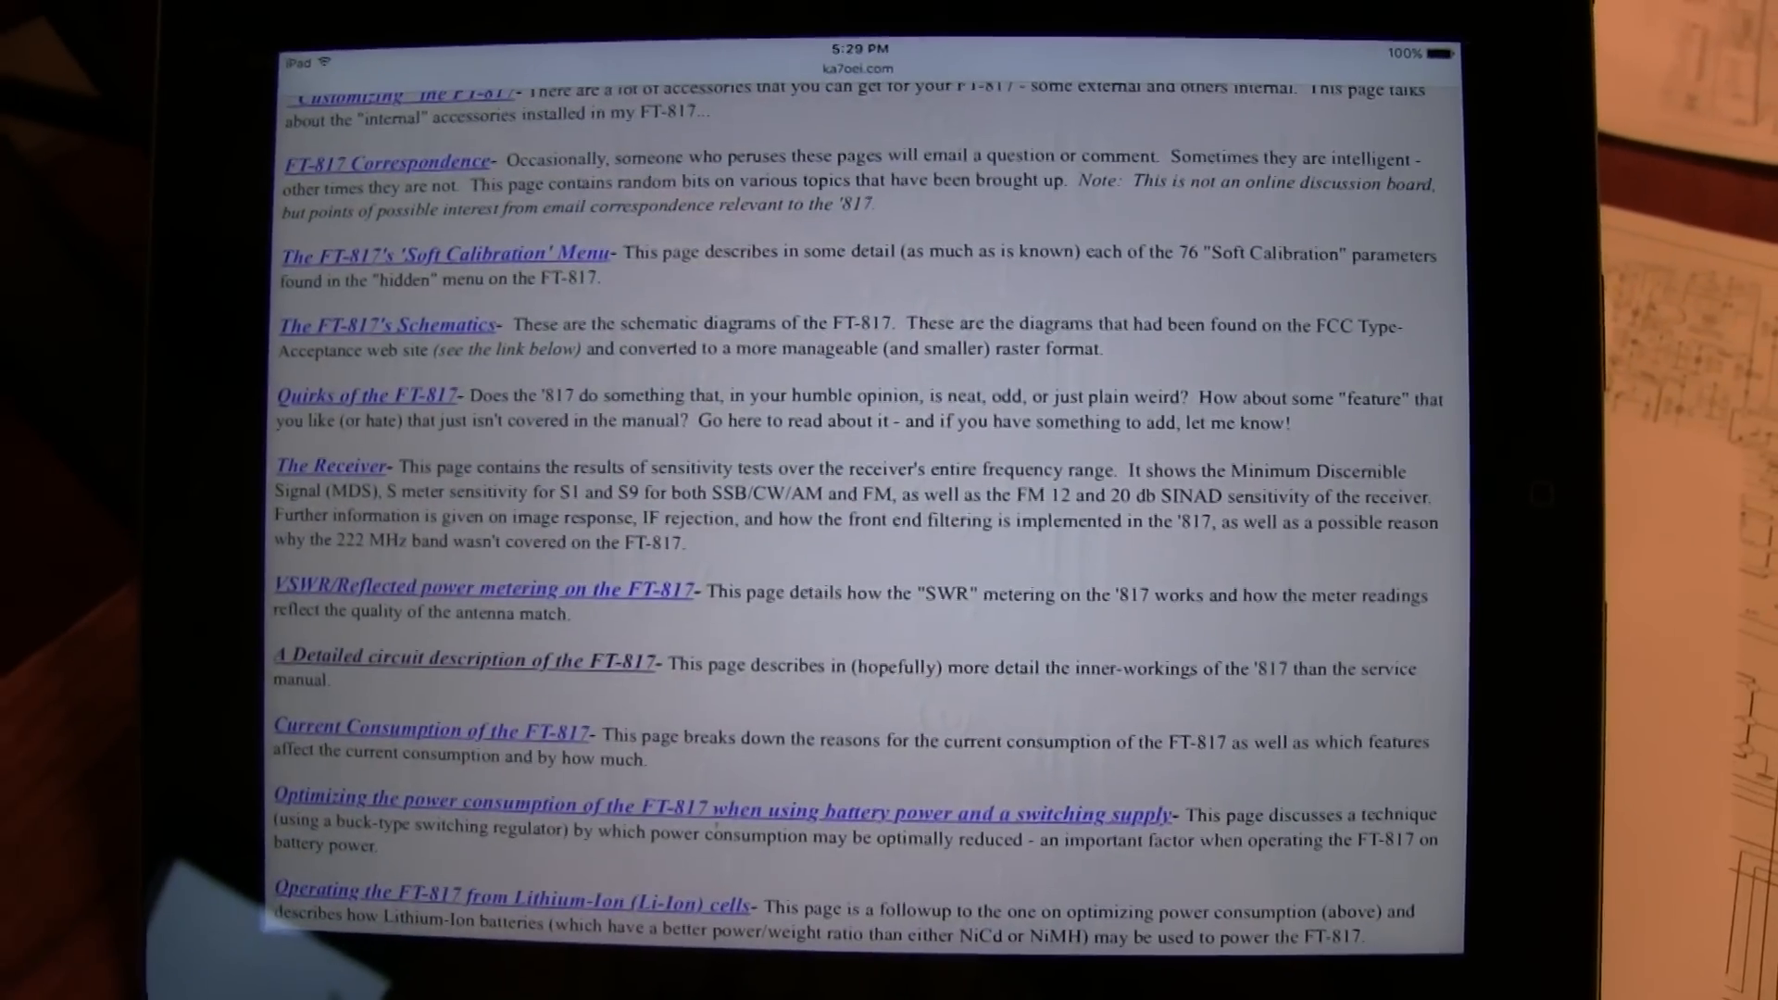
scroll("down", 3)
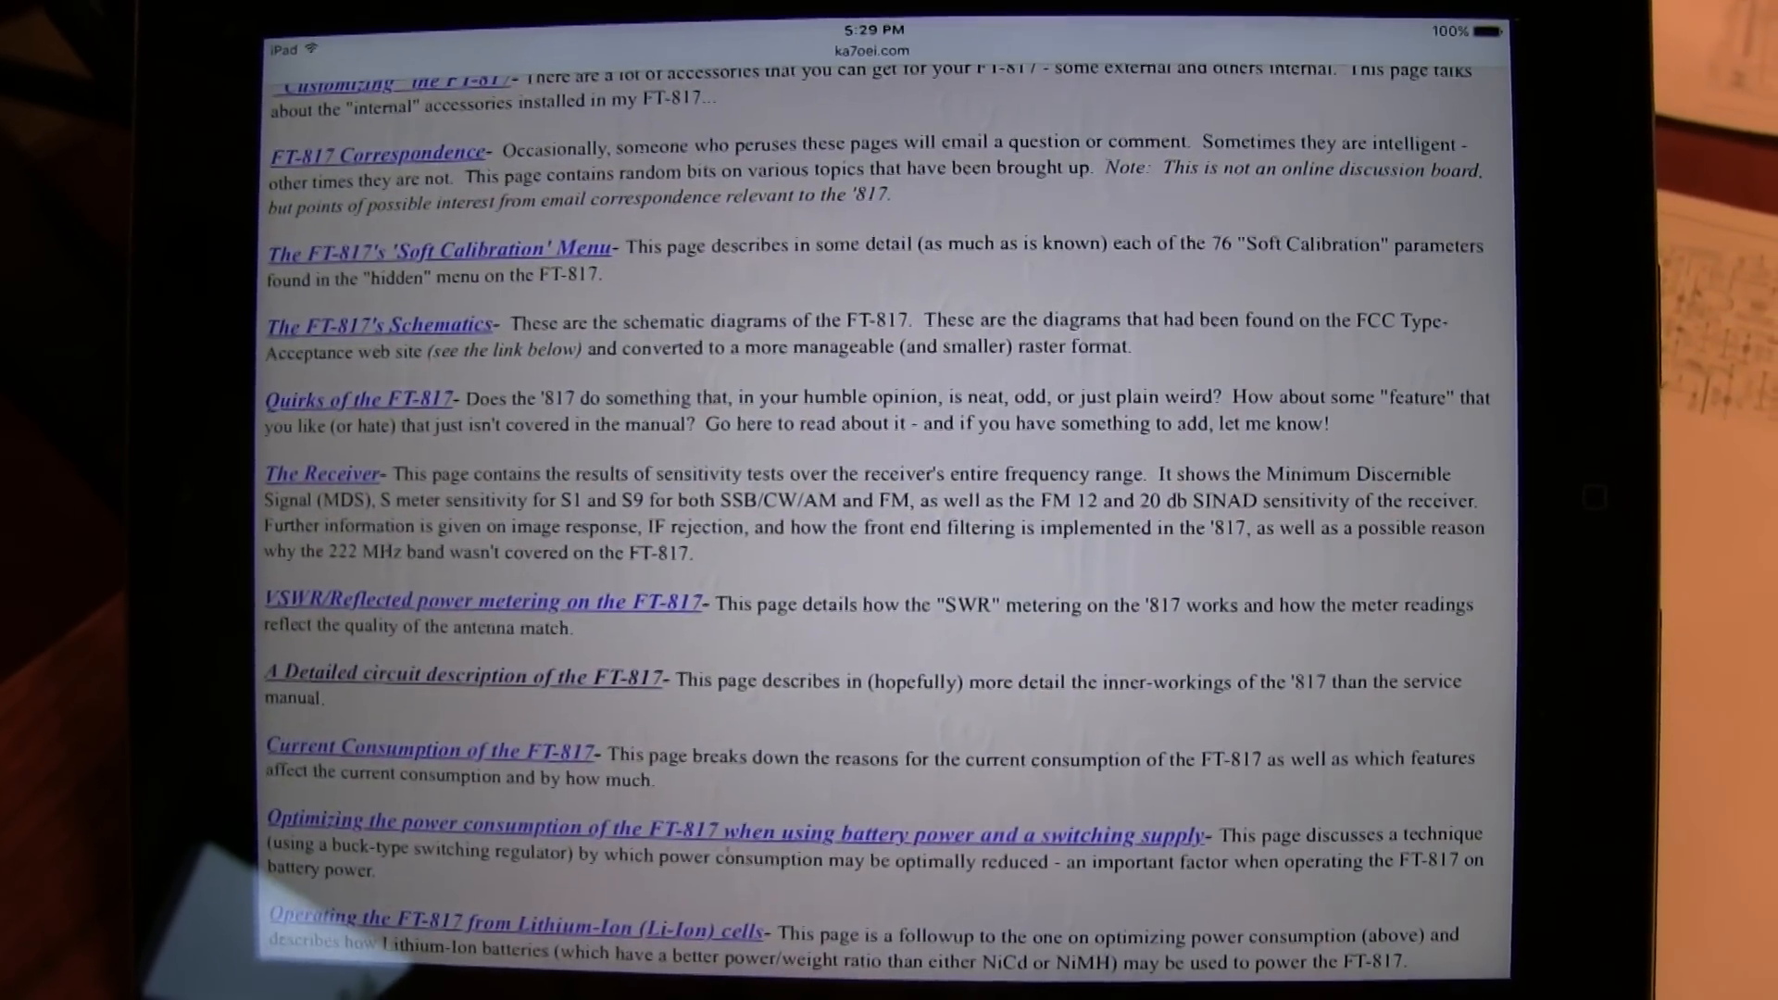